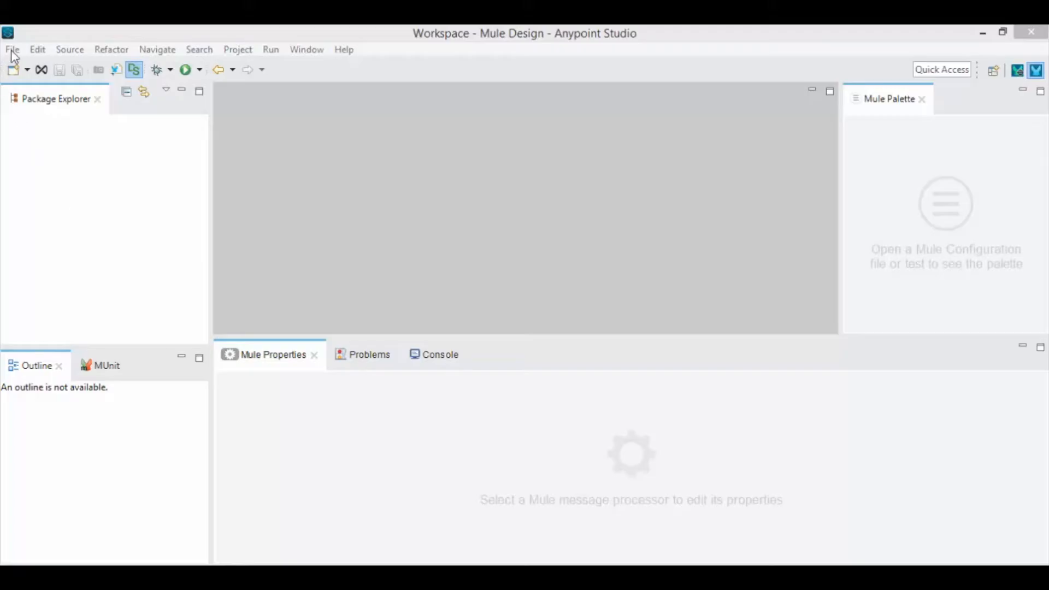
Start a new Mule project from the File > New menu
left_click(13, 50)
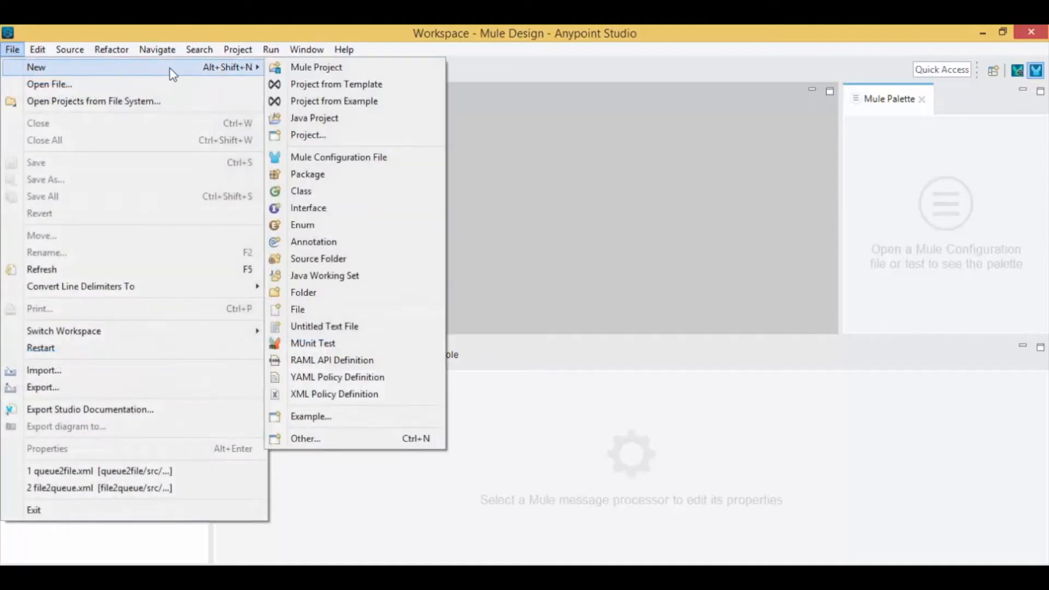
left_click(316, 67)
type("SmtpDemo")
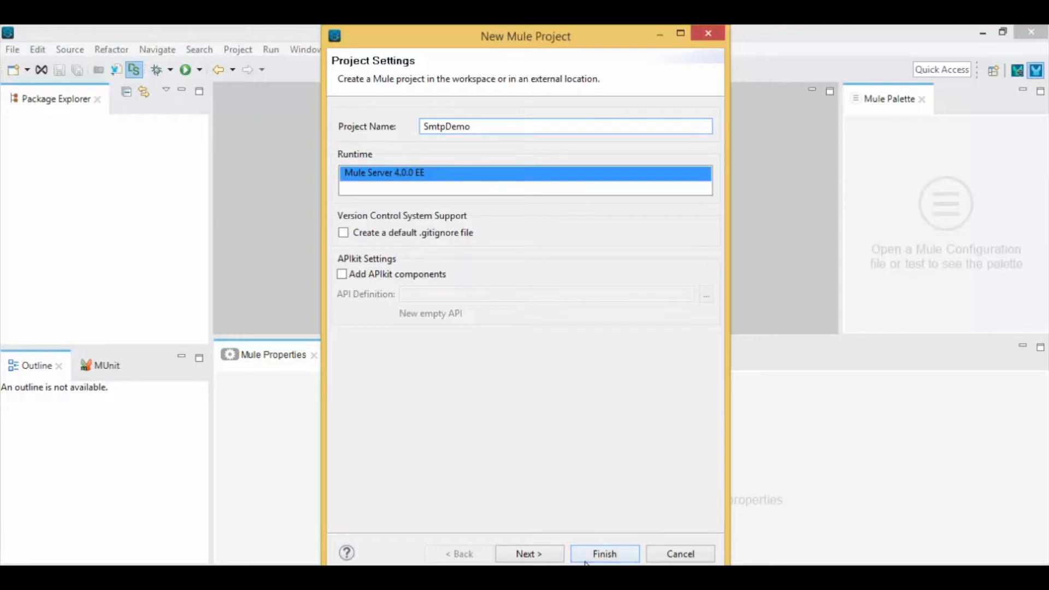
Finish creating SmtpDemo and place an HTTP Listener at the start of the flow
left_click(604, 552)
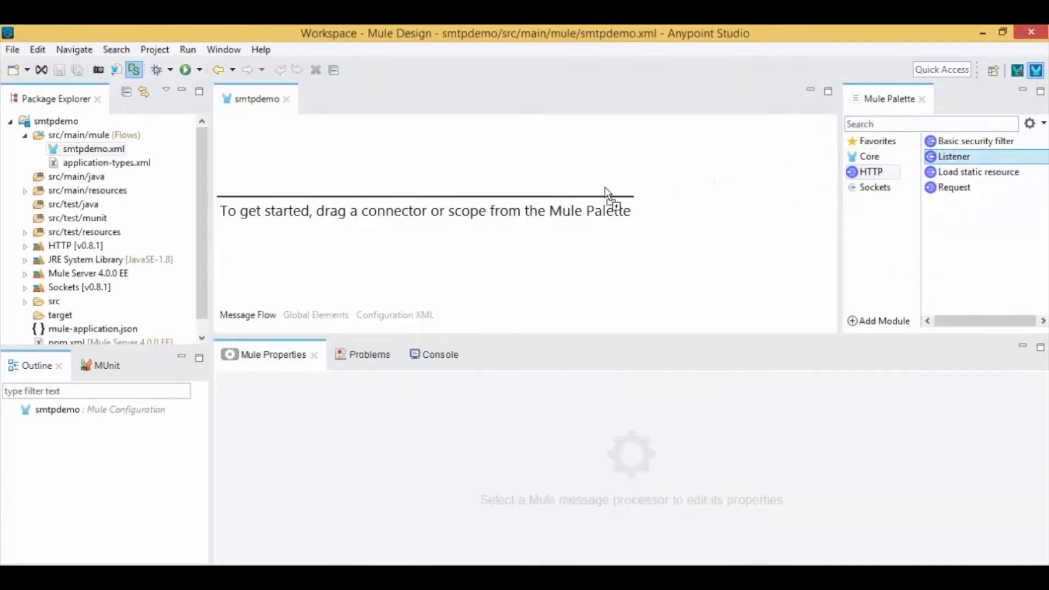
left_click_drag(953, 156, 258, 167)
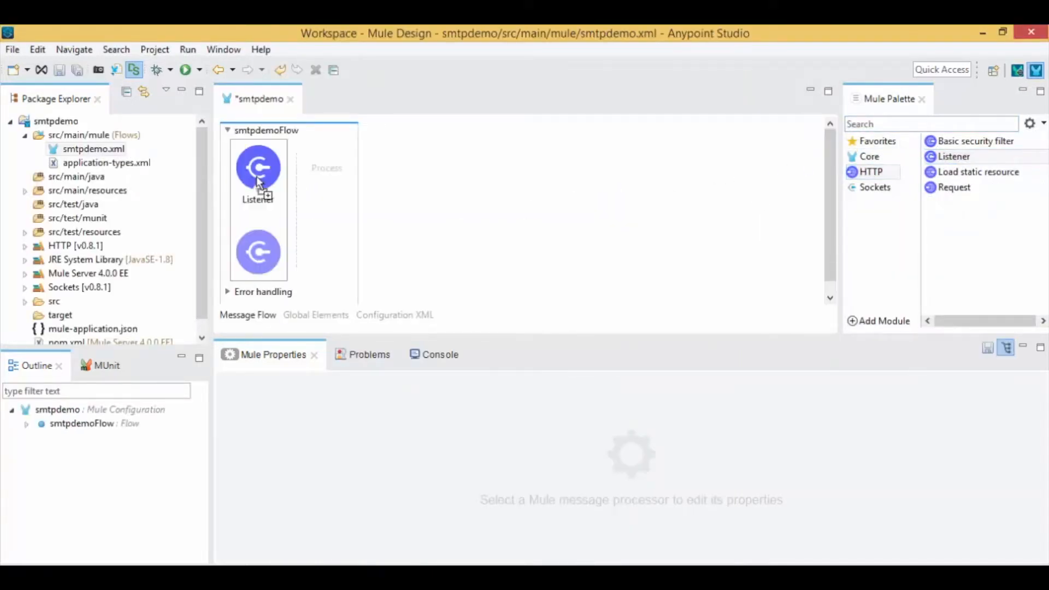
left_click(257, 169)
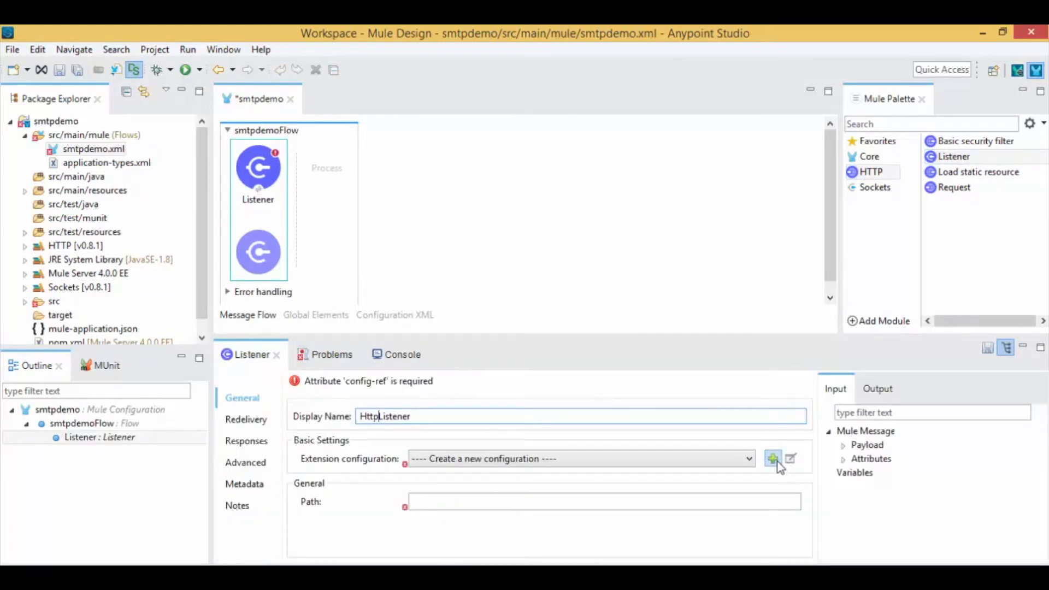
Create an HTTP listener config on port 9098 and confirm its connection test succeeds
left_click(772, 458)
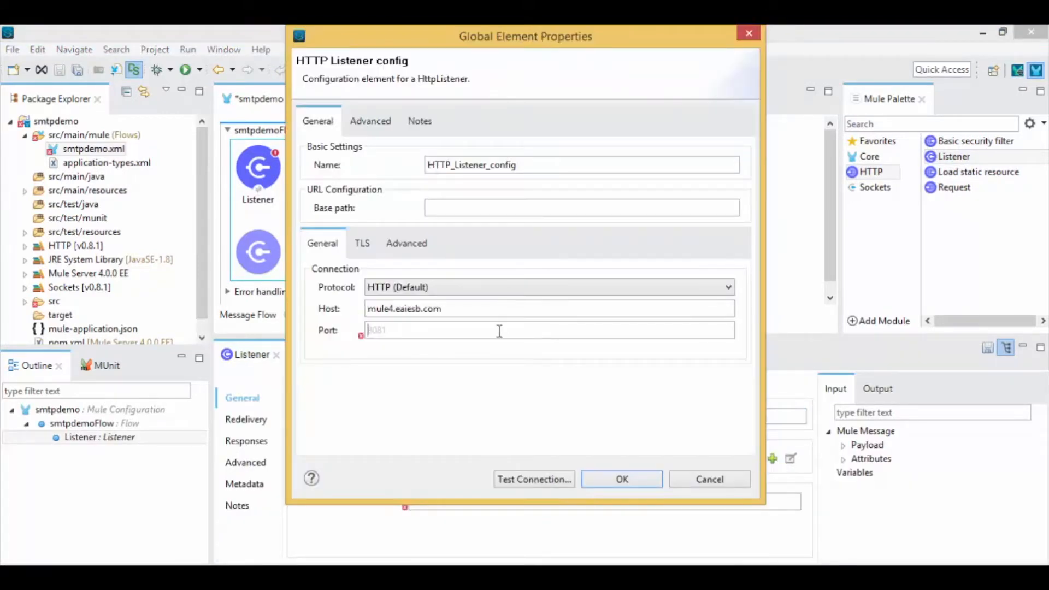
type("9098")
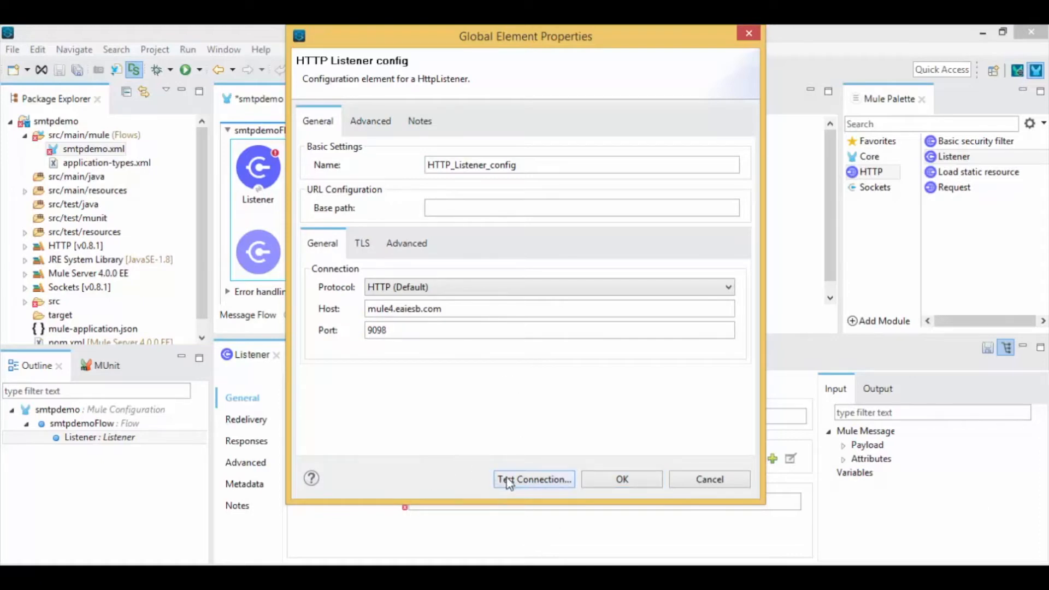
left_click(533, 480)
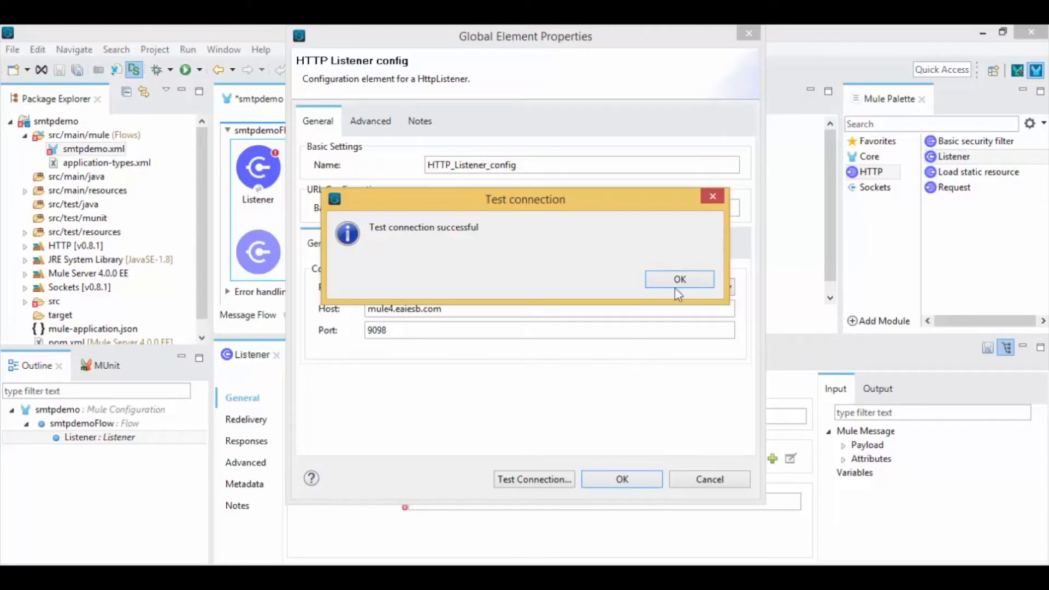
left_click(680, 280)
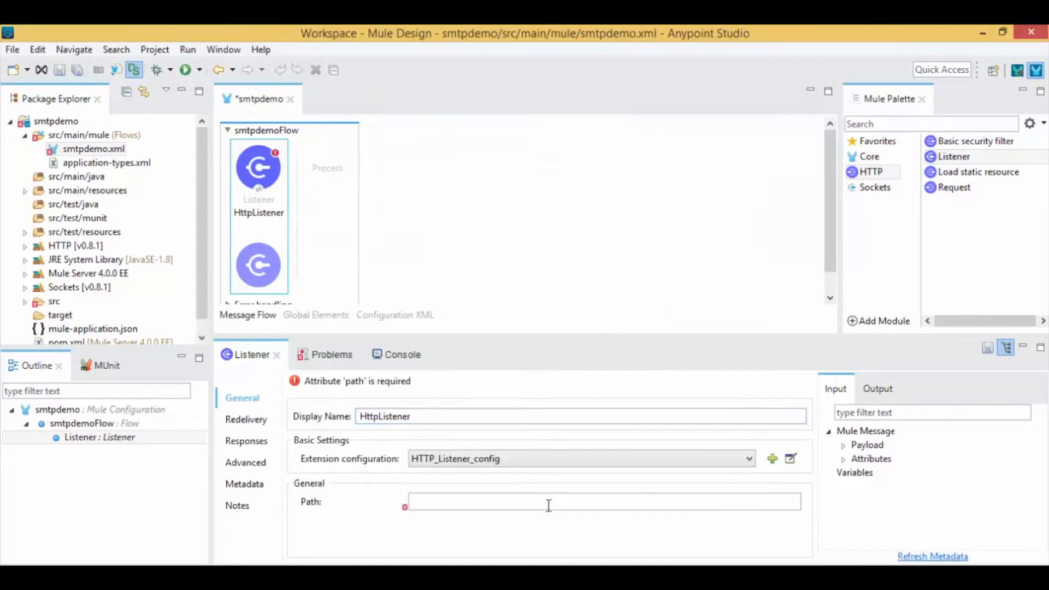
Set the listener path to / and the response body to 'Successfully Completed the Flow'
type("/")
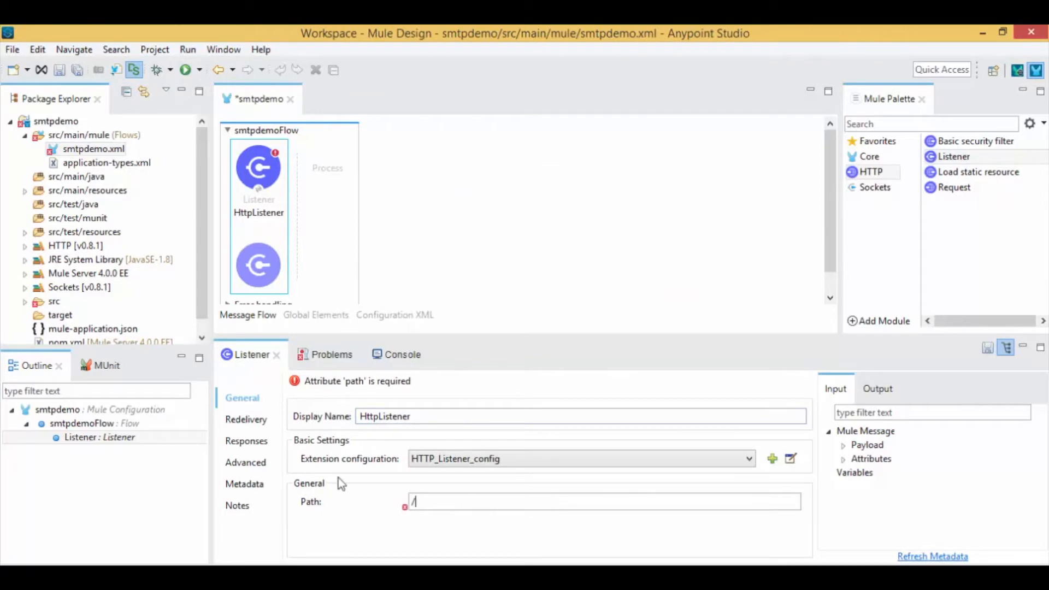
left_click(247, 440)
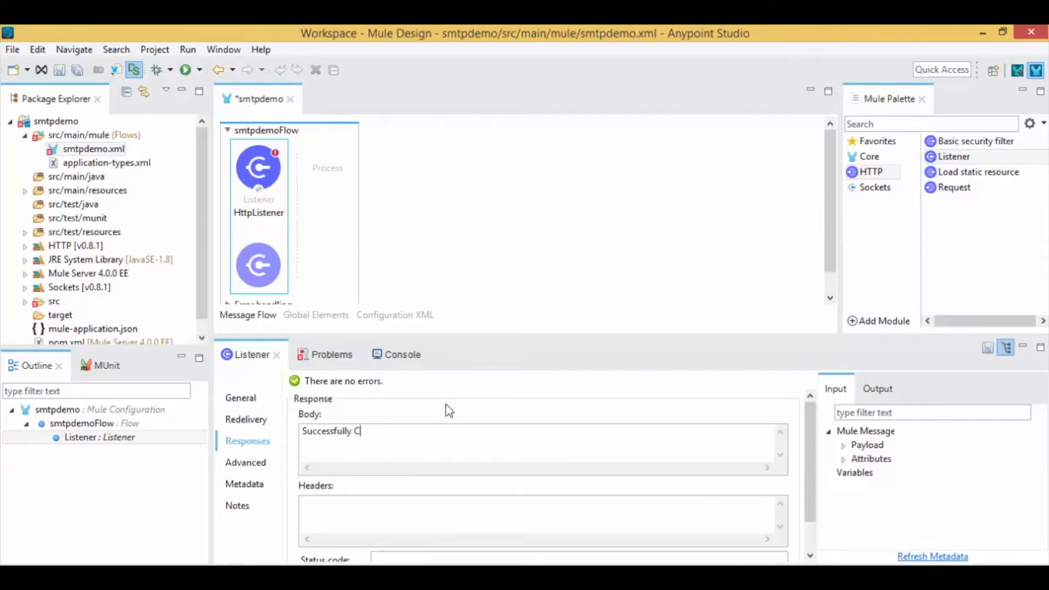
type("ompleted the Flow")
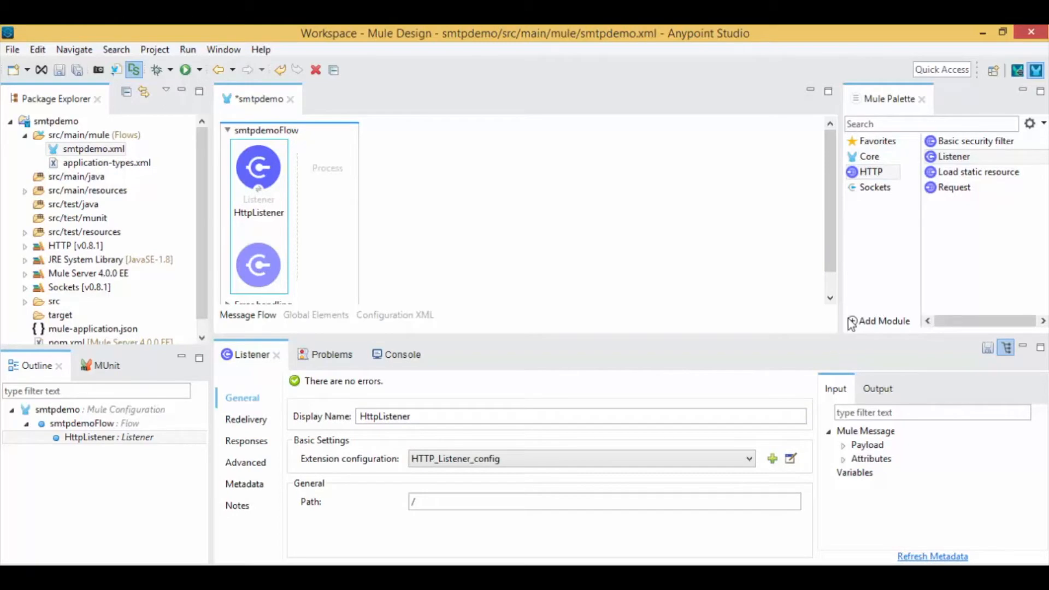
Add the Email module to the project from the modules list
left_click(879, 322)
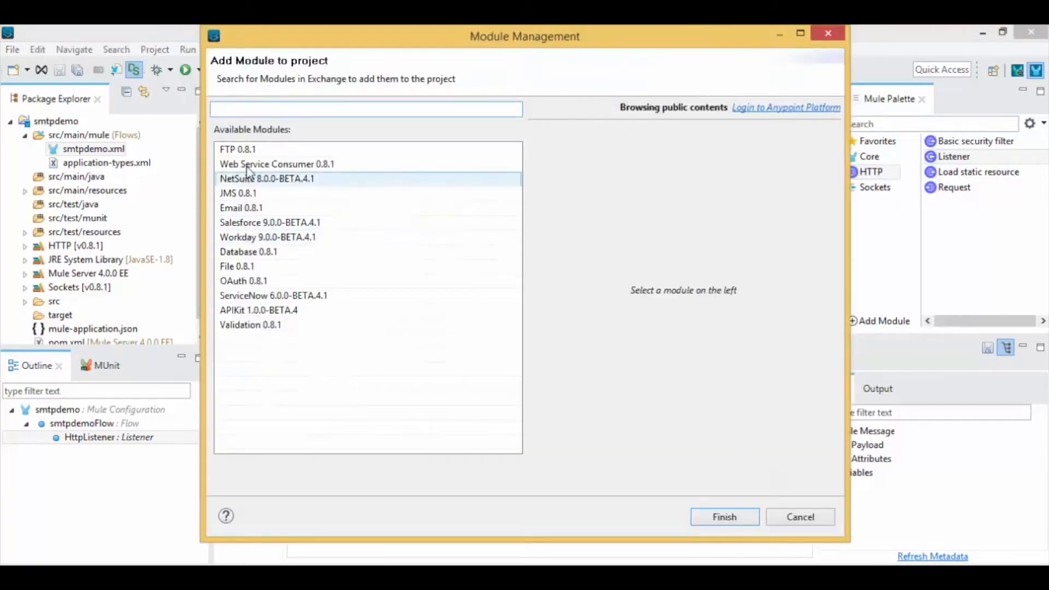
left_click(241, 207)
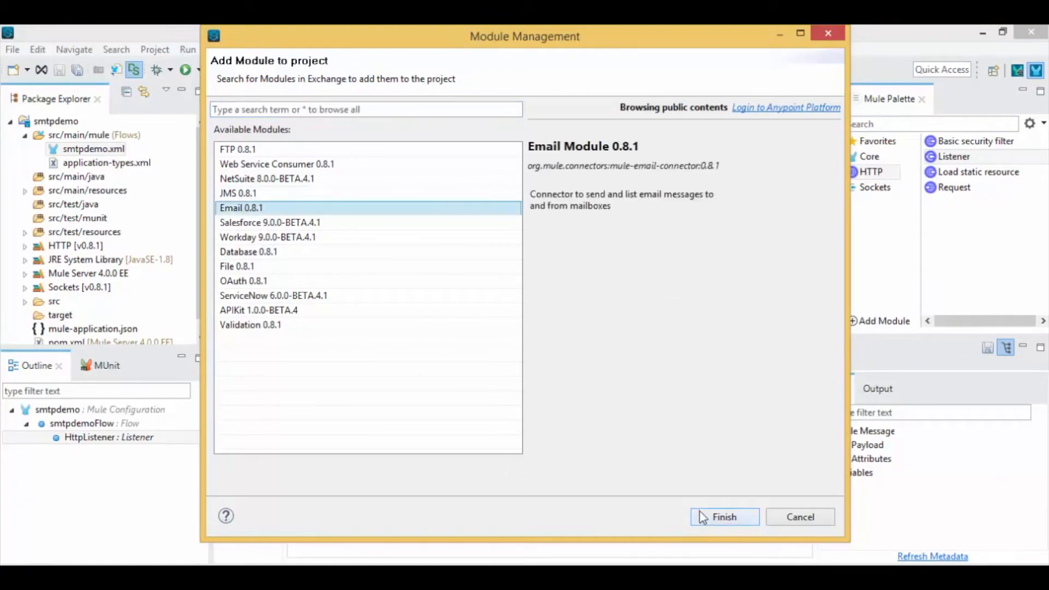
left_click(724, 516)
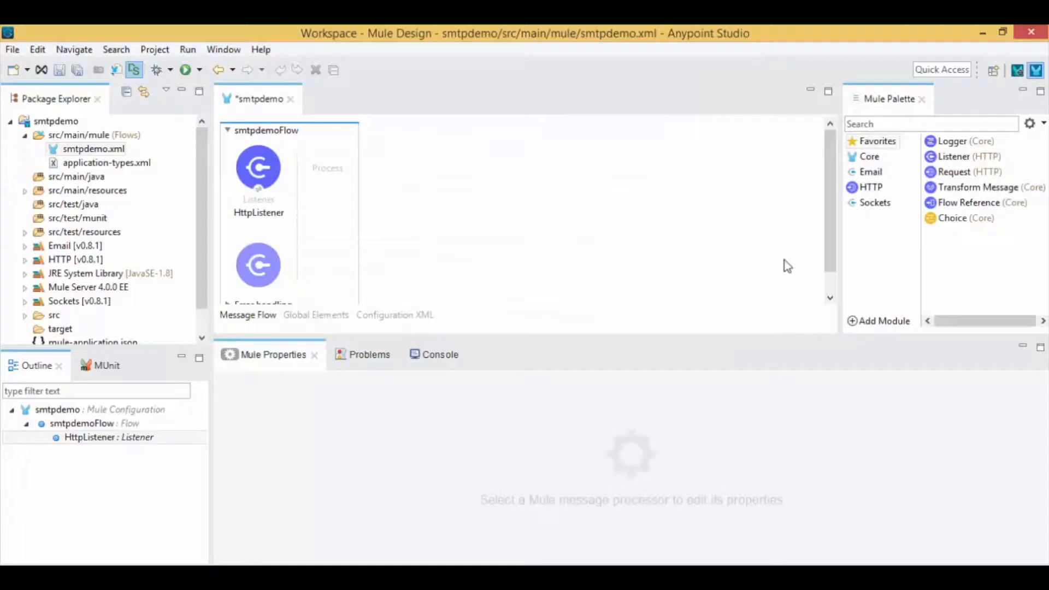
Place the email Send operation after the listener and begin its extension configuration
left_click(870, 171)
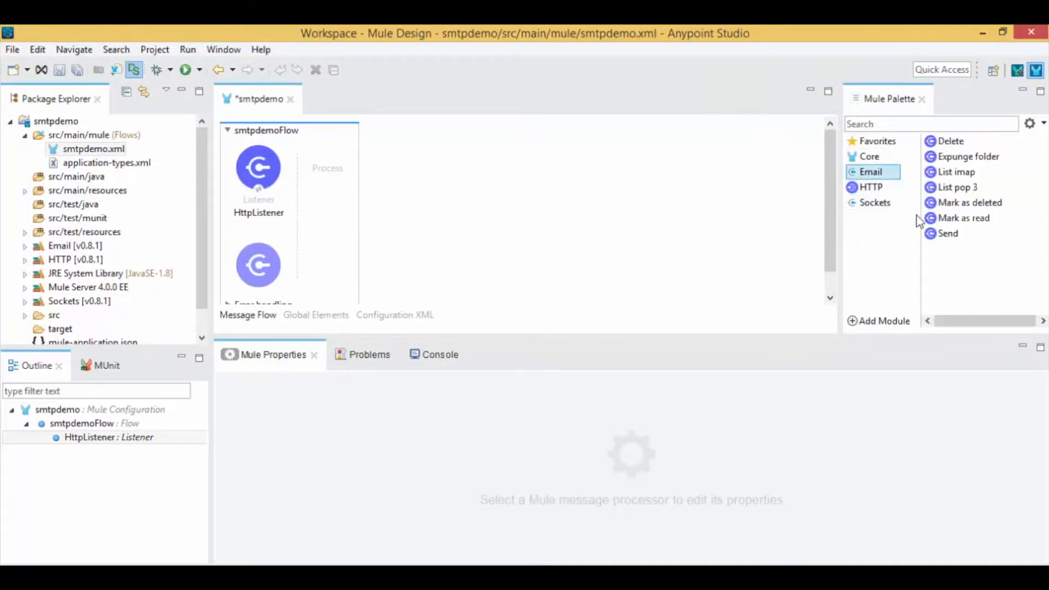
left_click_drag(947, 233, 334, 168)
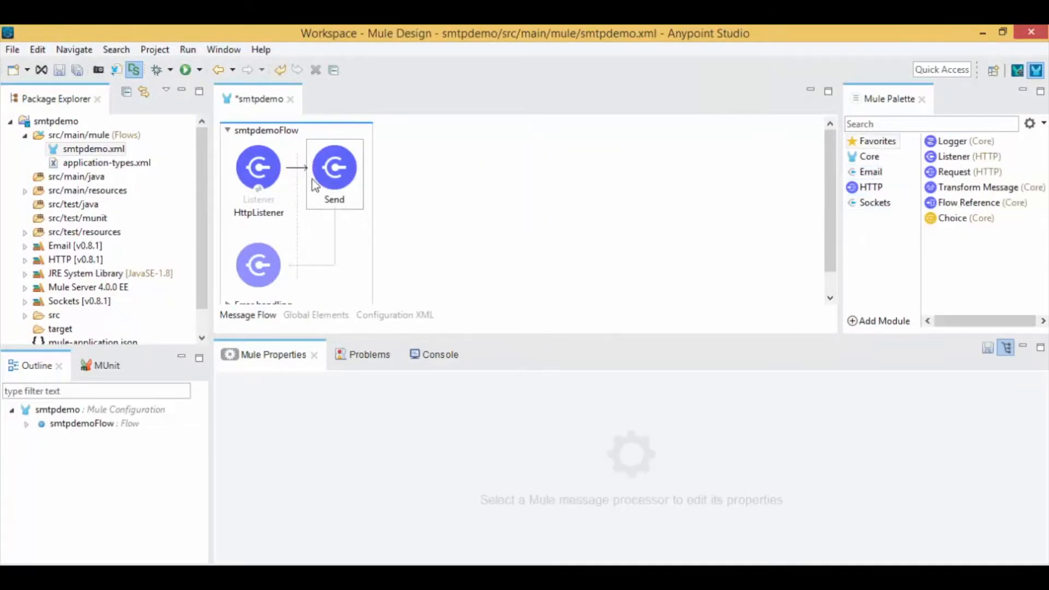
left_click(334, 166)
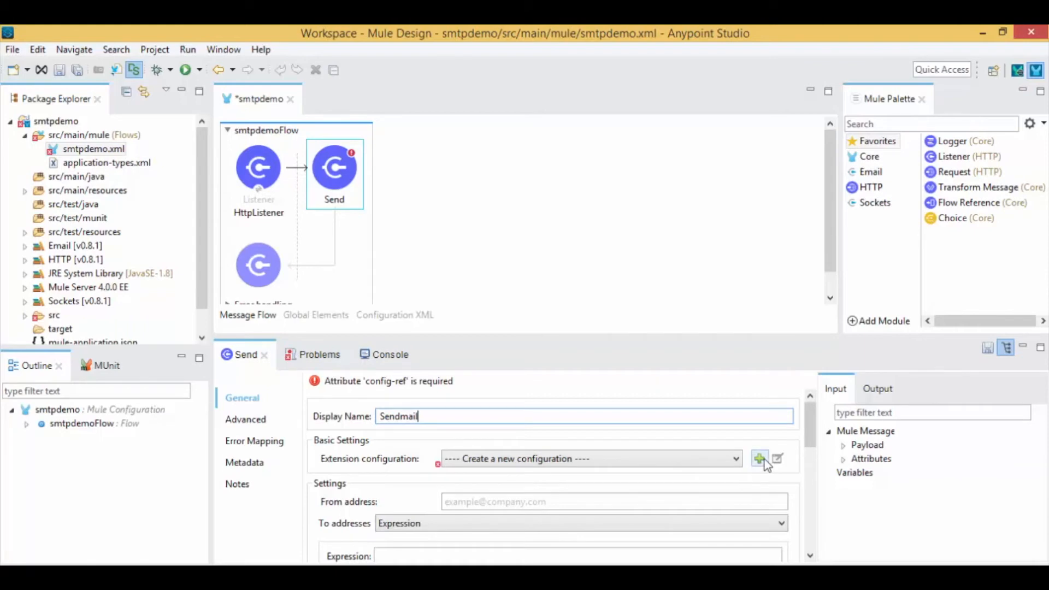
Configure Email_SMTP for smtp.gmail.com port 25, user muletest, with mail.smtp.starttls.enable=true, and test the connection
left_click(761, 457)
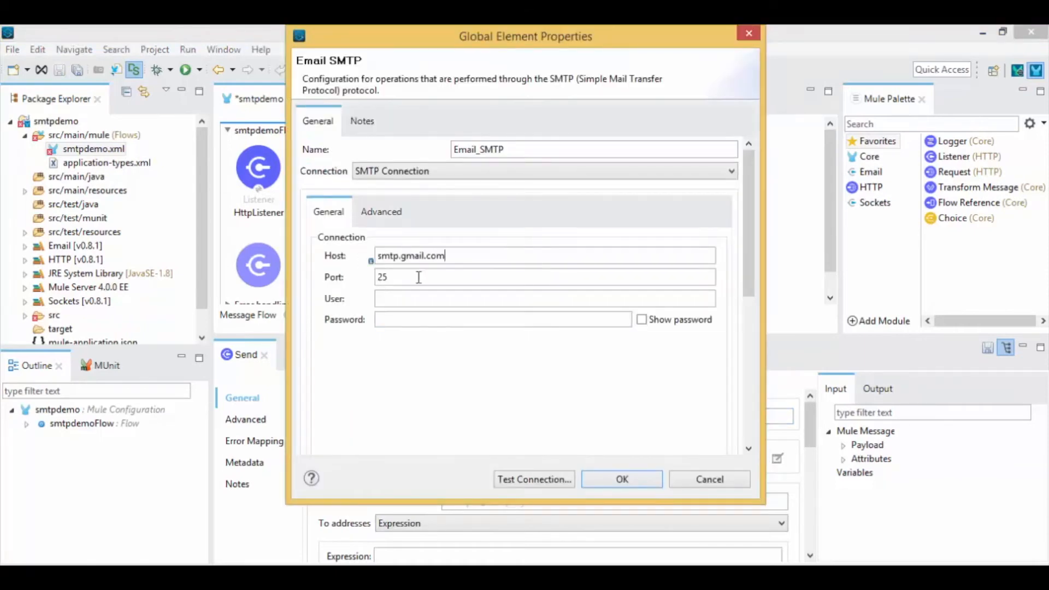
type("muletest")
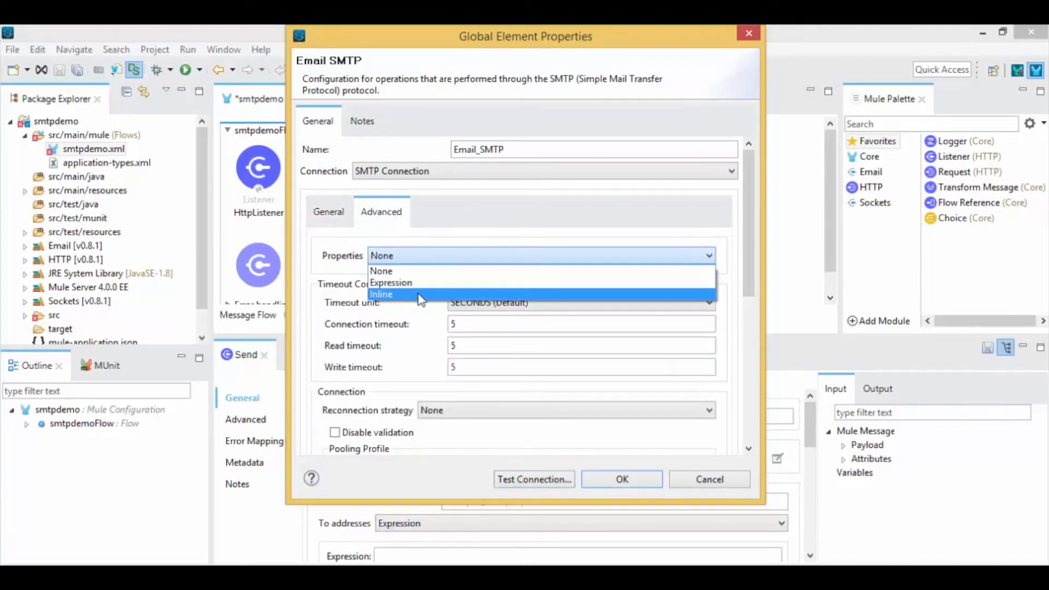
left_click(382, 292)
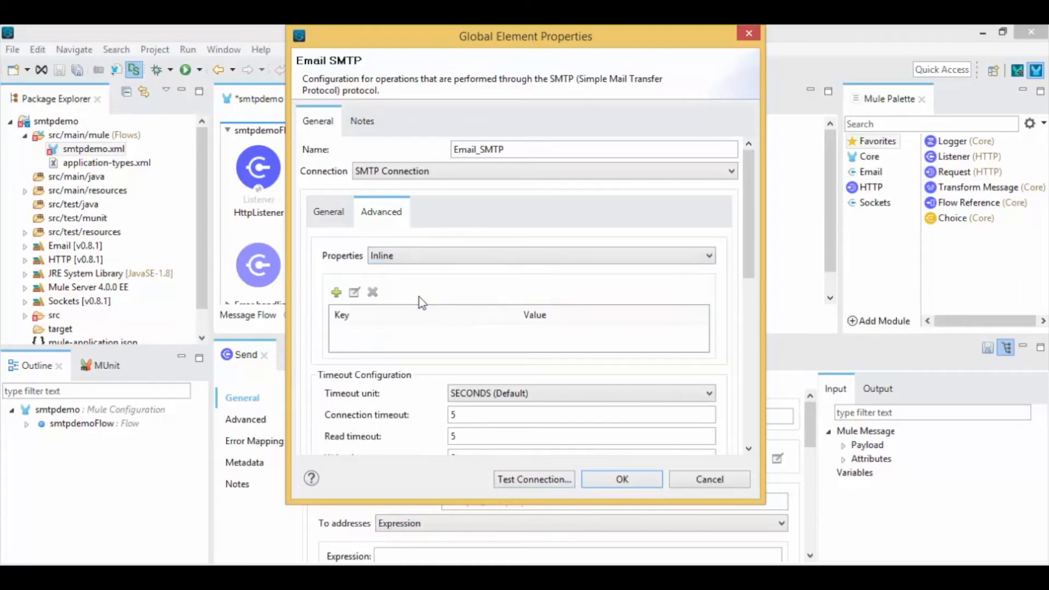
left_click(334, 293)
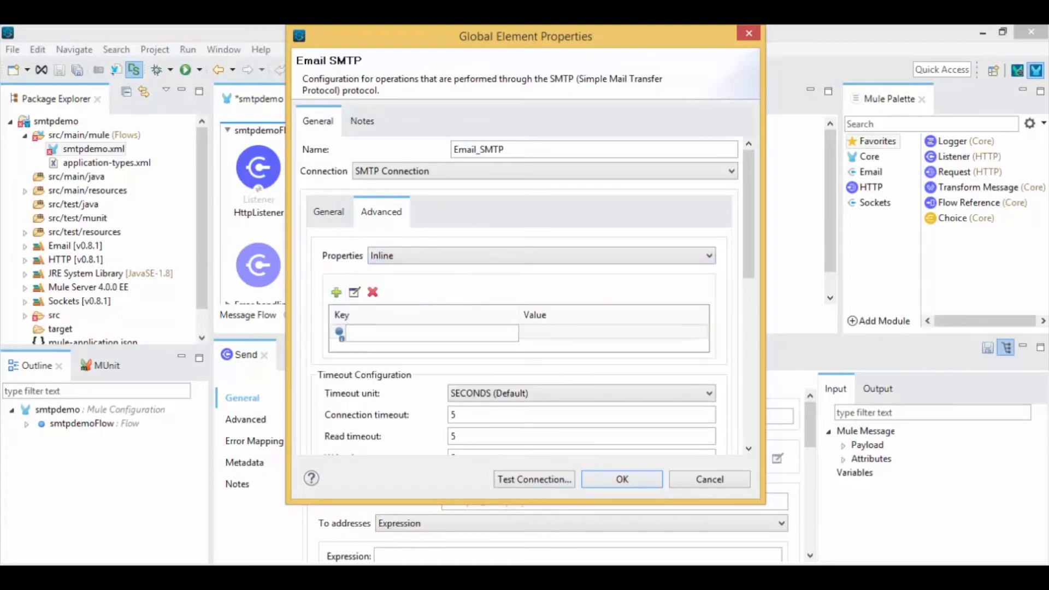
type("mail.smtp.starttls.enable")
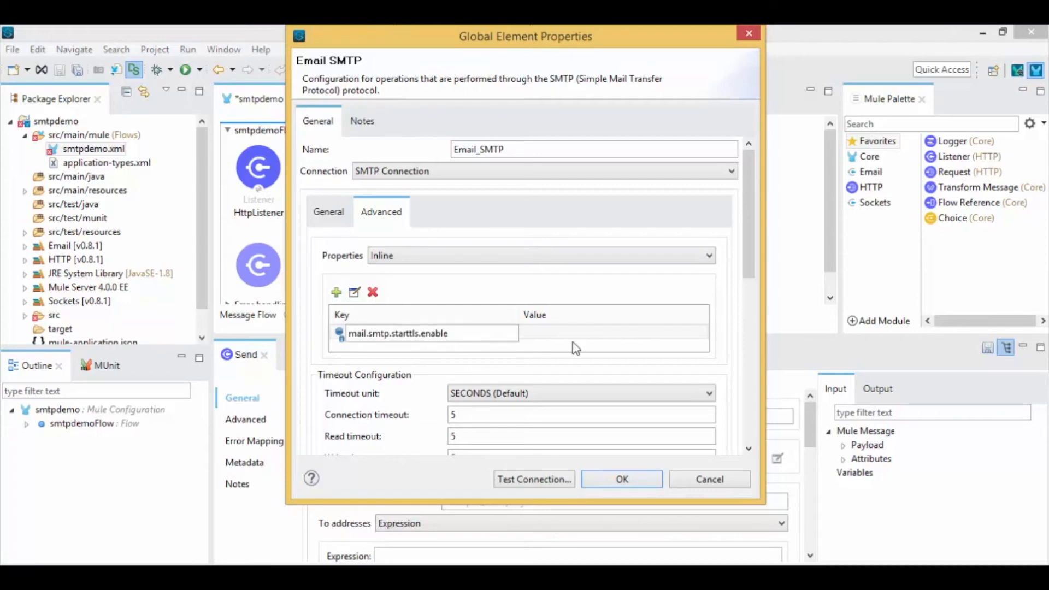
type("true")
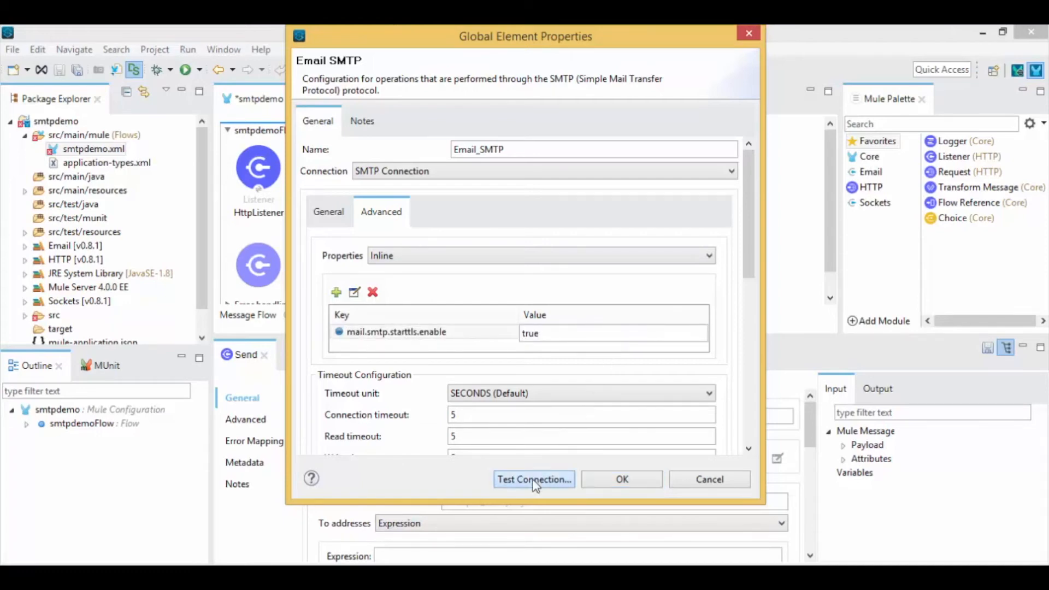
left_click(534, 480)
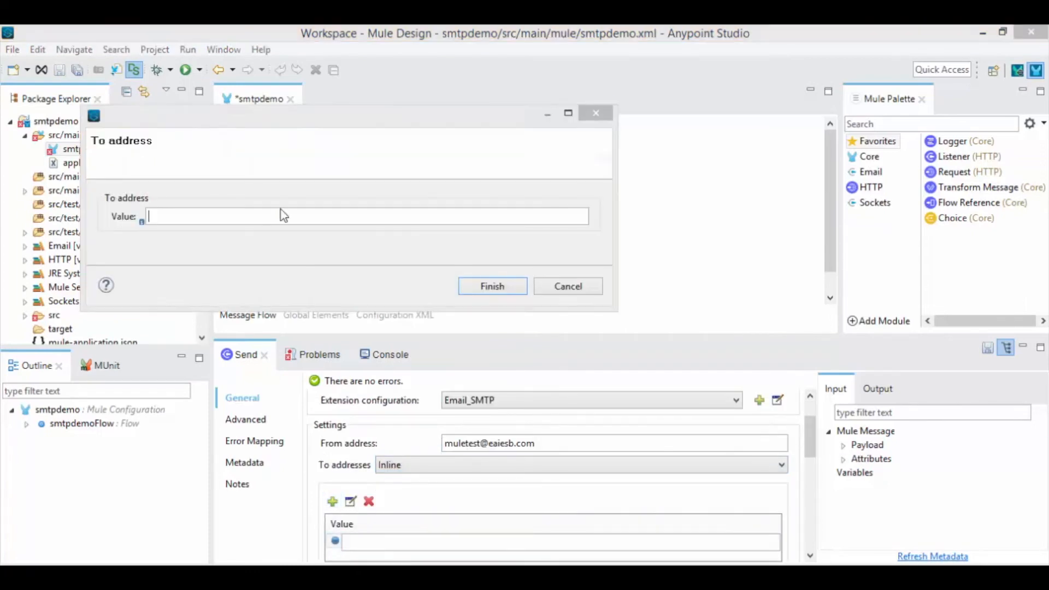
Confirm the recipient address and set the email content to 'Hello Mule4'
left_click(491, 286)
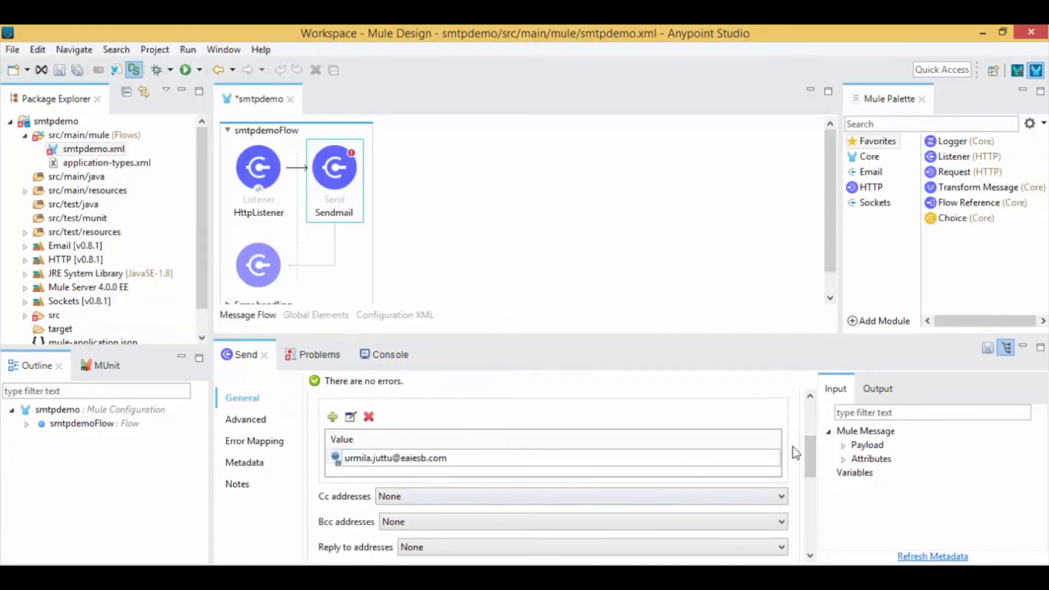
scroll("down", 3)
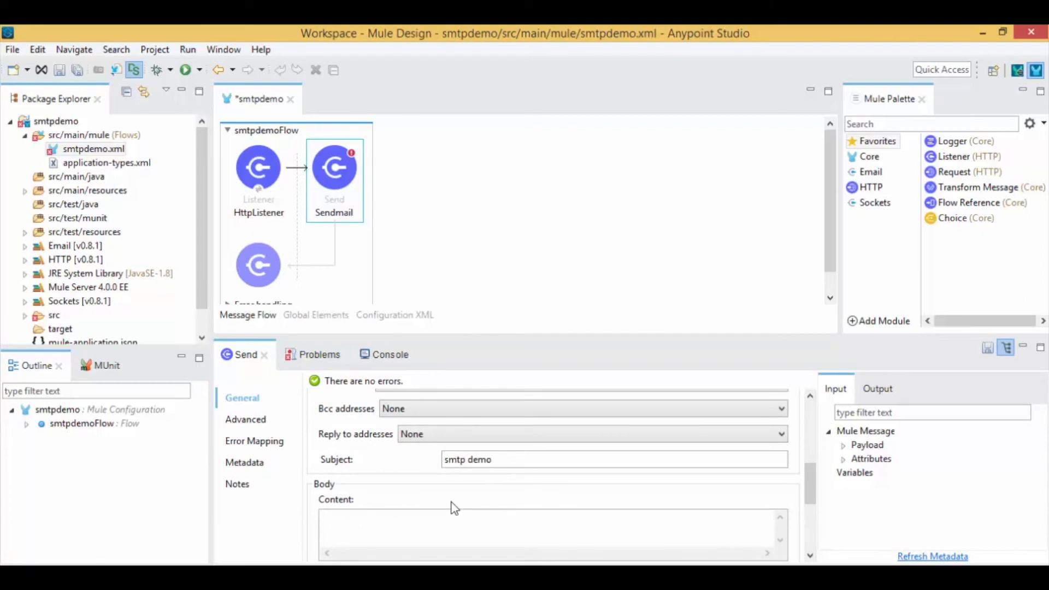
type("Hello Mule4")
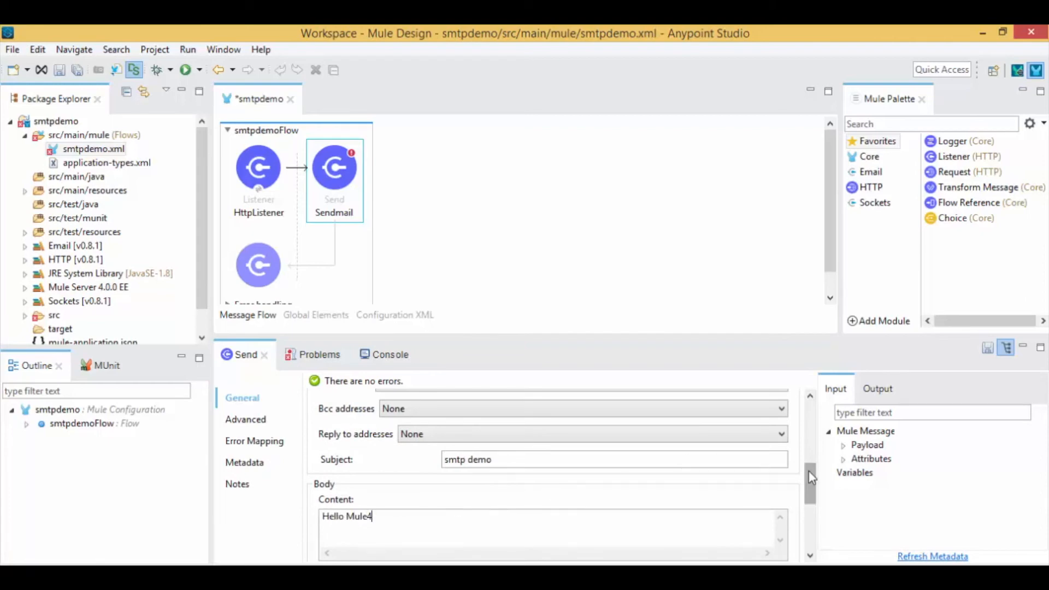
scroll("down", 3)
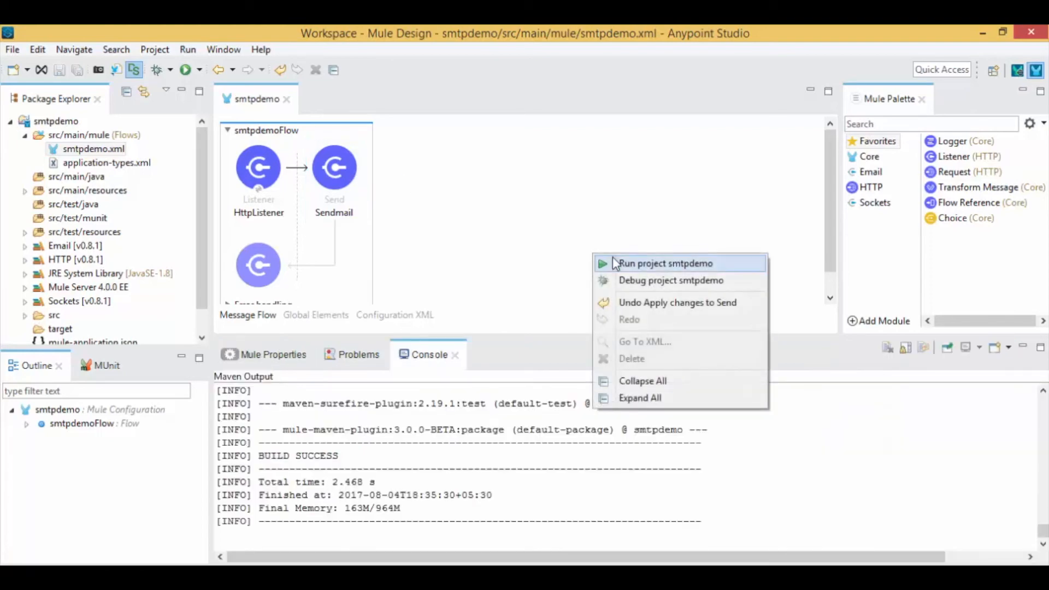
Run the smtpdemo project from the canvas context menu
left_click(666, 263)
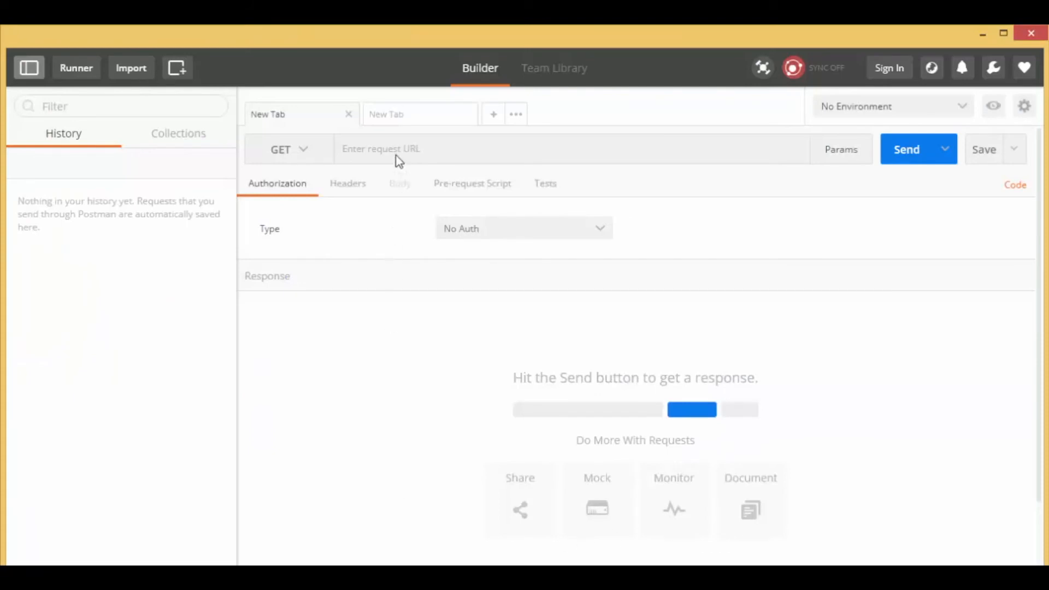
Send a GET request to the listener URL on mule4.eaiesb.com and receive the success response
type("mule4.eaiesb.com:9096/")
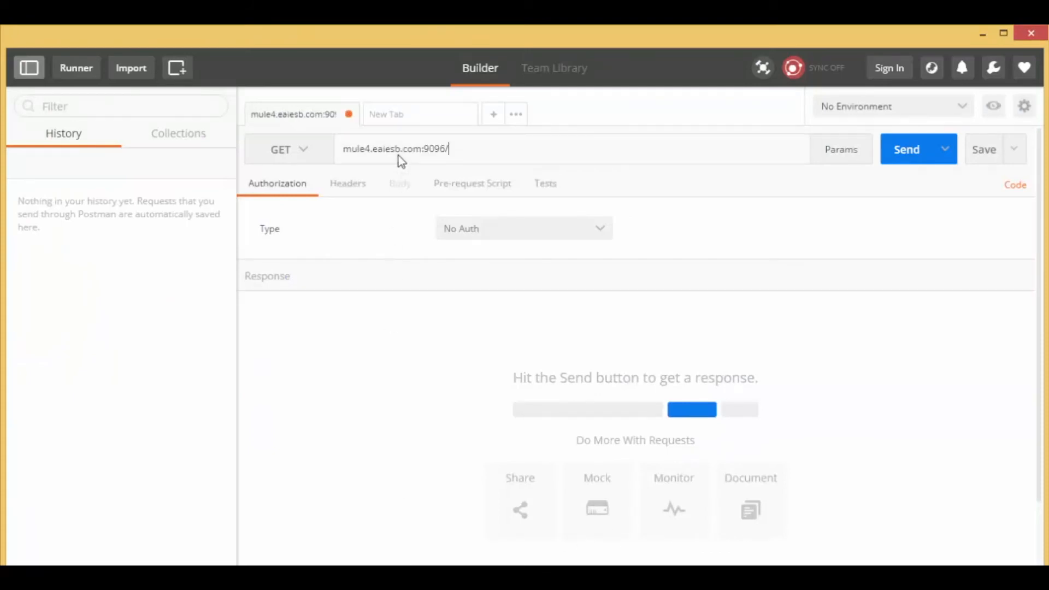
left_click(907, 148)
type("8")
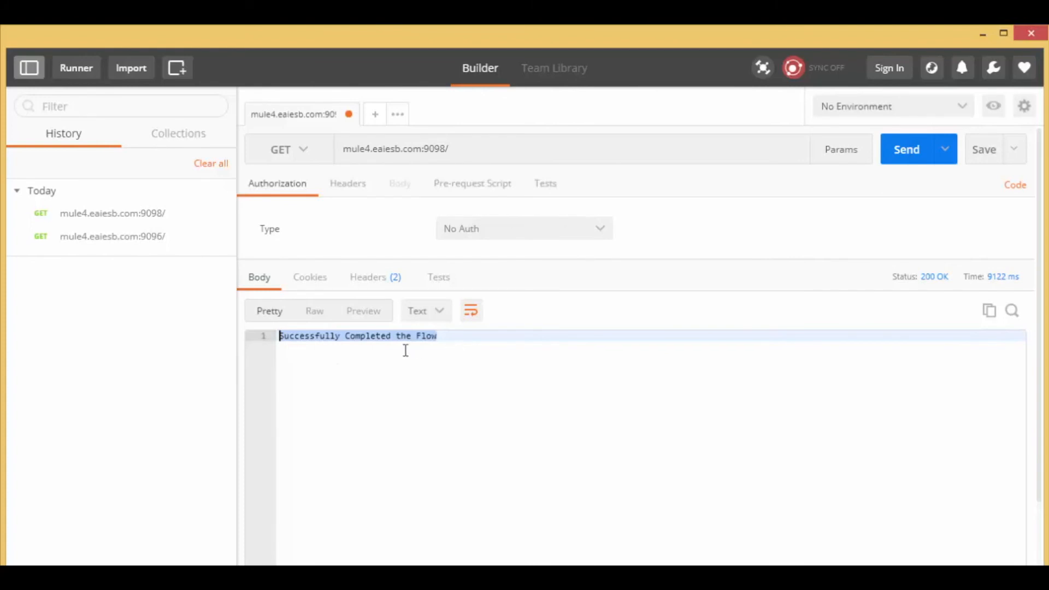
mouse_move(487, 361)
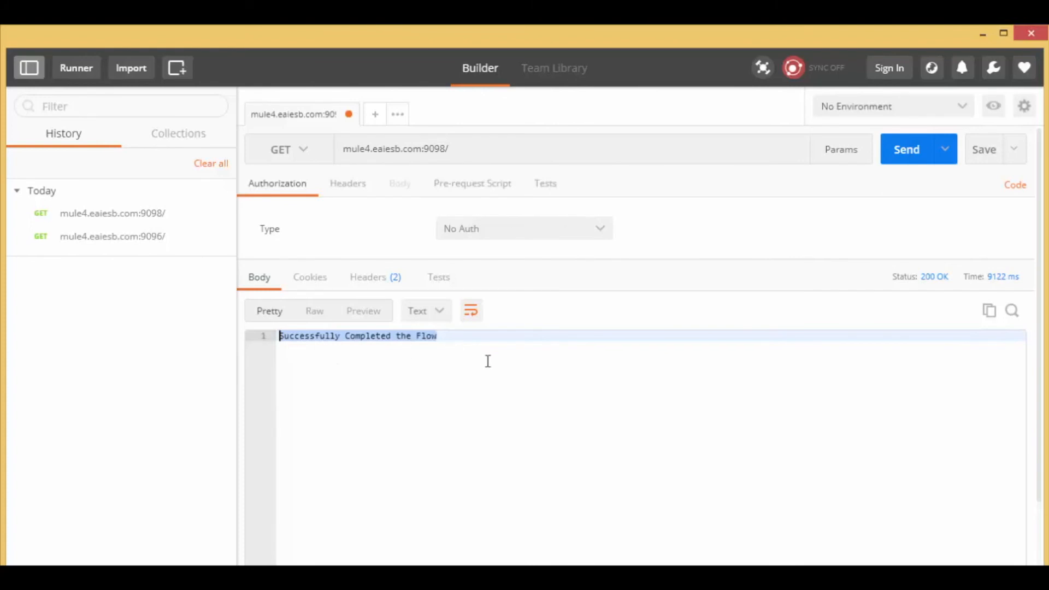
mouse_move(402, 556)
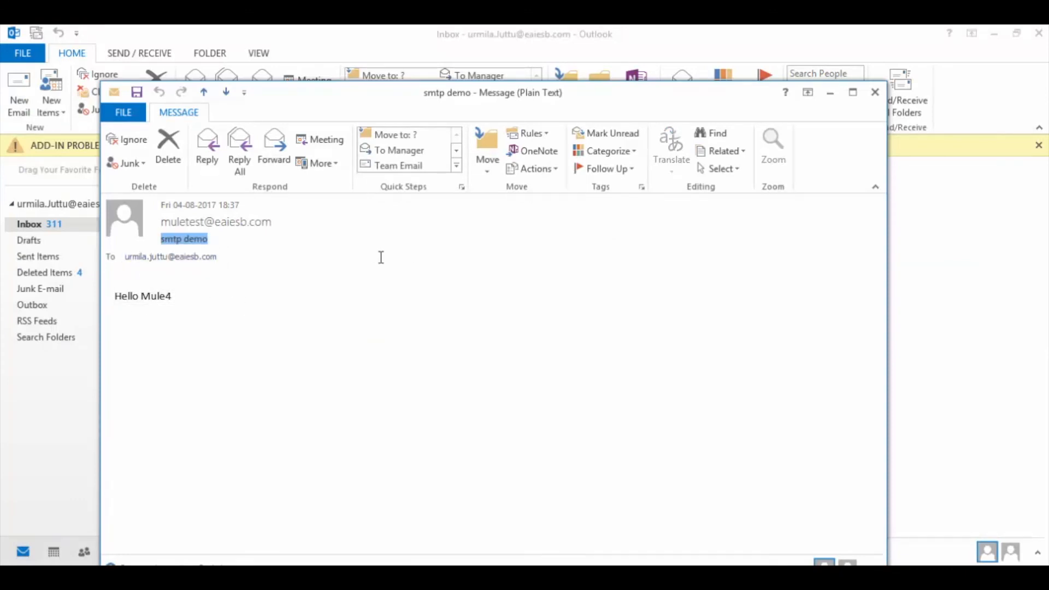
Open the received 'smtp demo' message from the Outlook Inbox
left_click(392, 424)
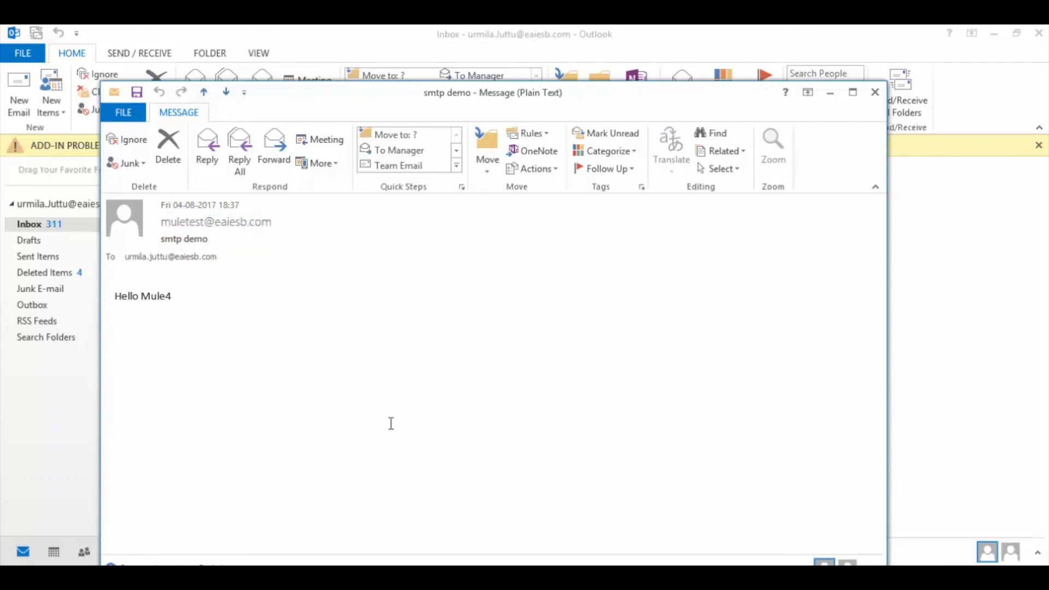